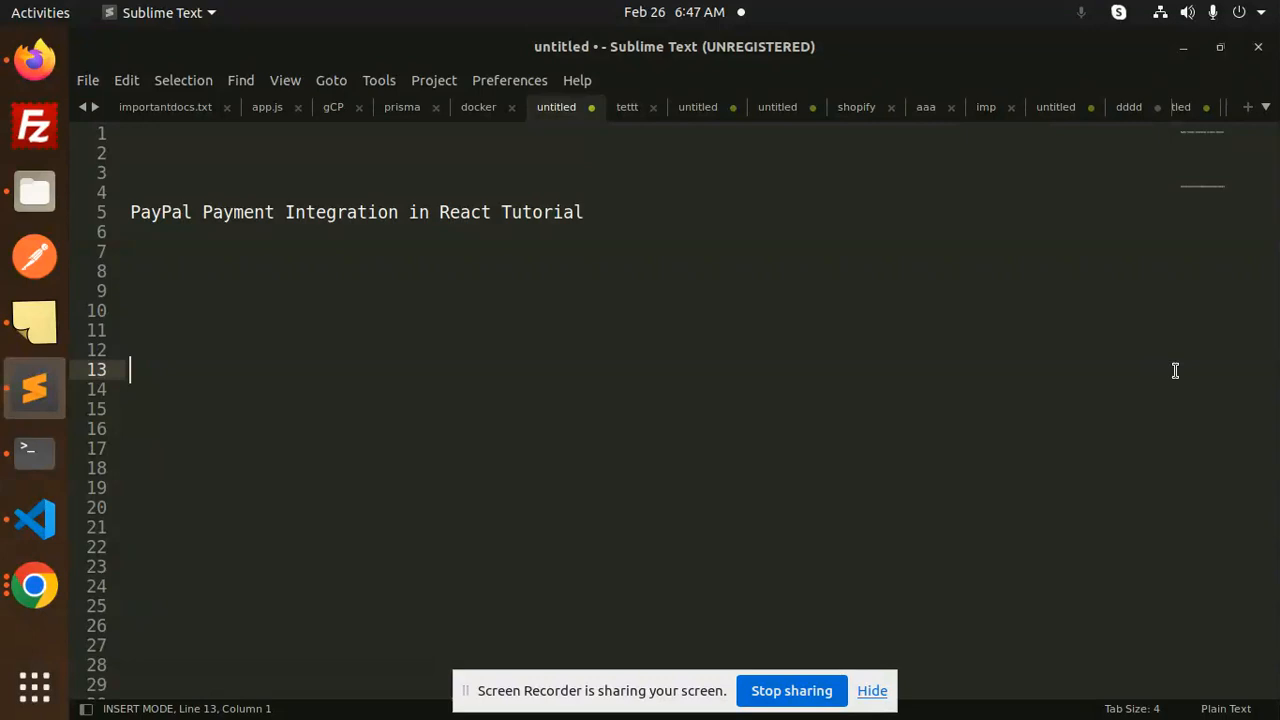
mouse_move(34, 518)
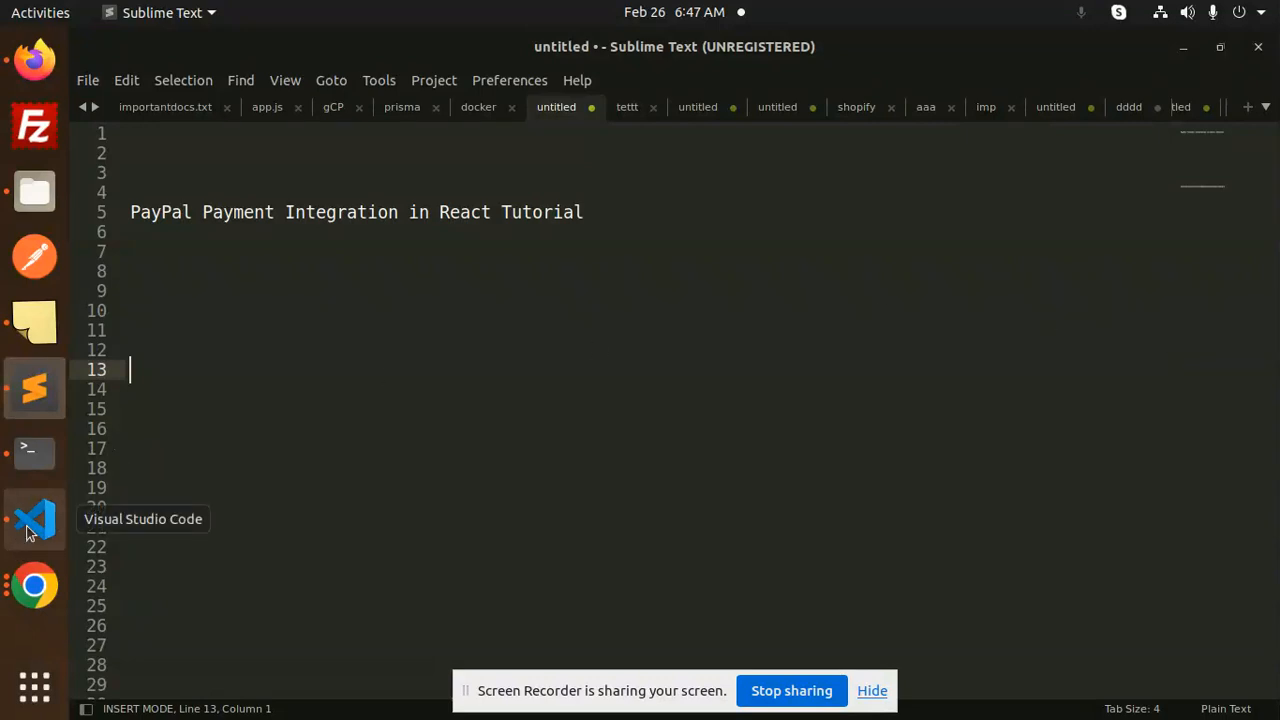
Switch to Firefox to view the localhost:3000 React app with its PayPal button.
click(34, 518)
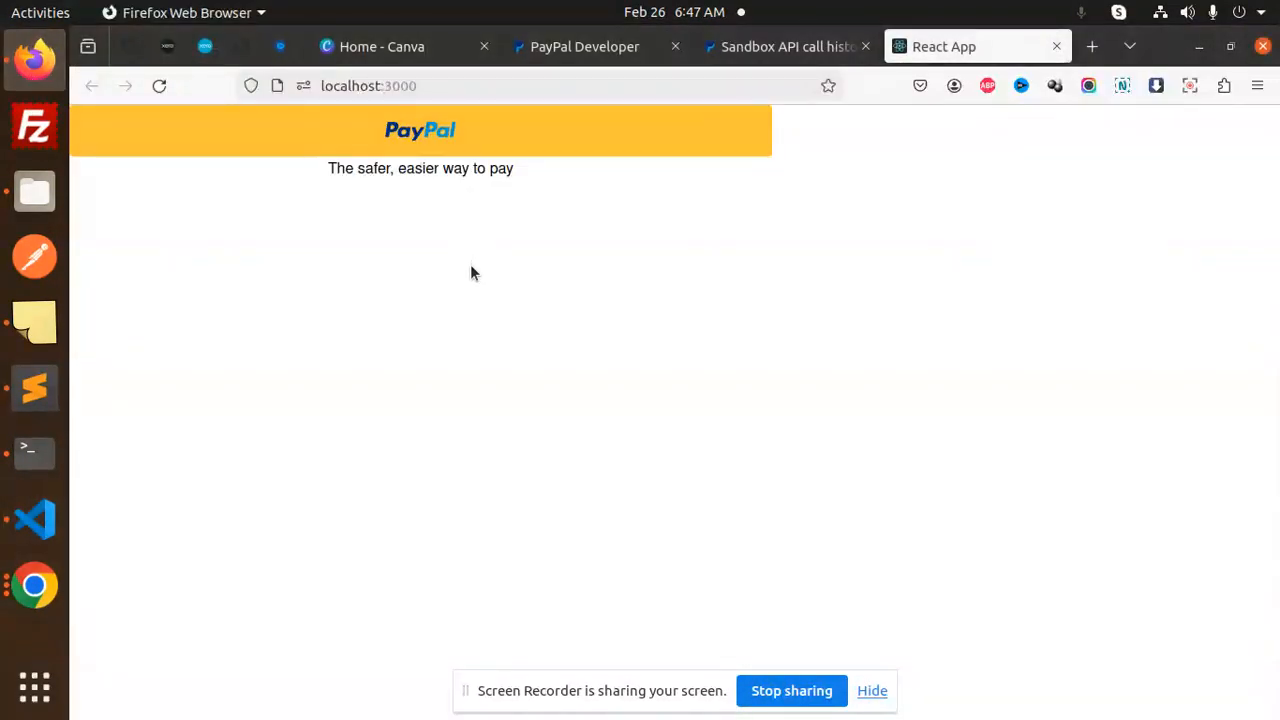
mouse_move(725, 231)
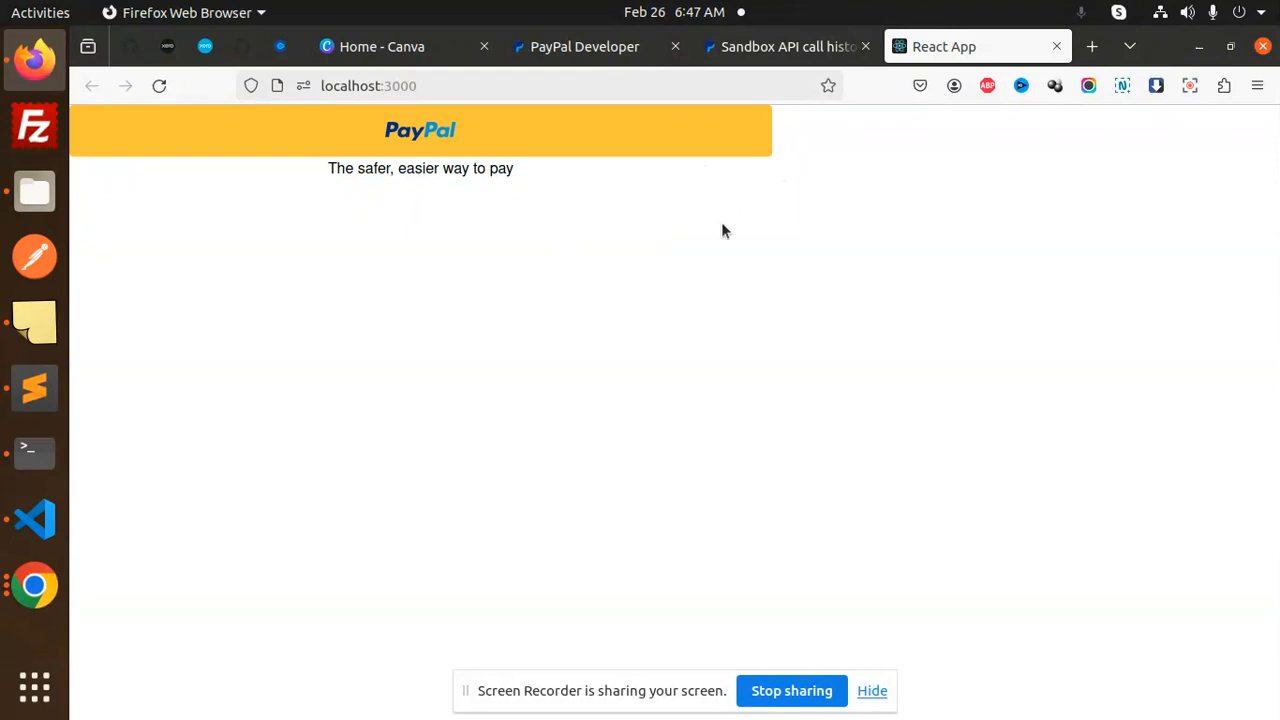
mouse_move(577, 258)
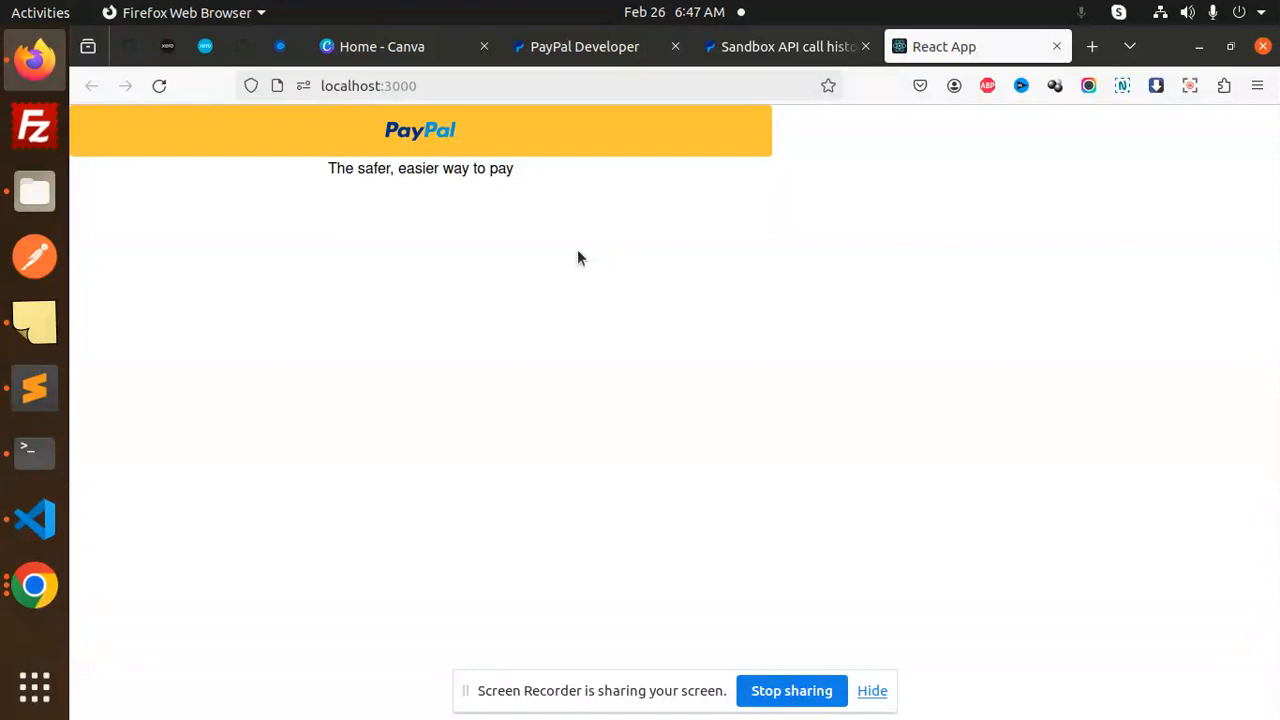
mouse_move(448, 321)
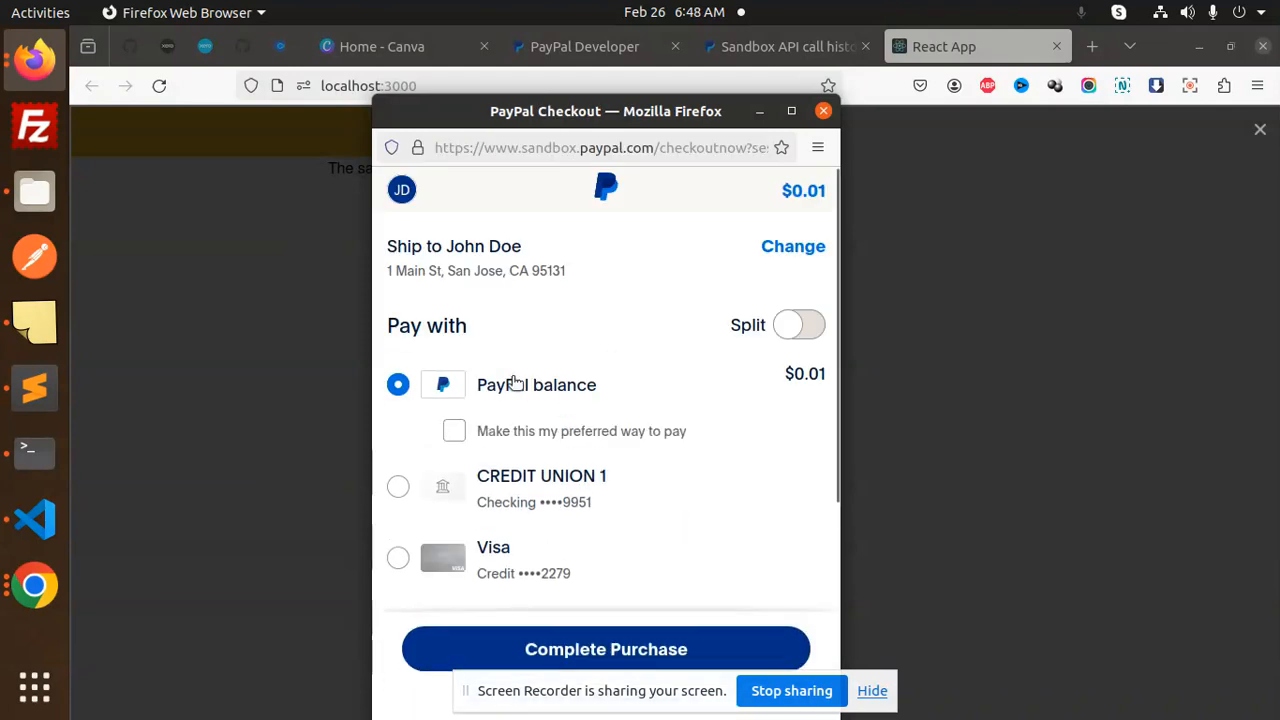
mouse_move(402, 190)
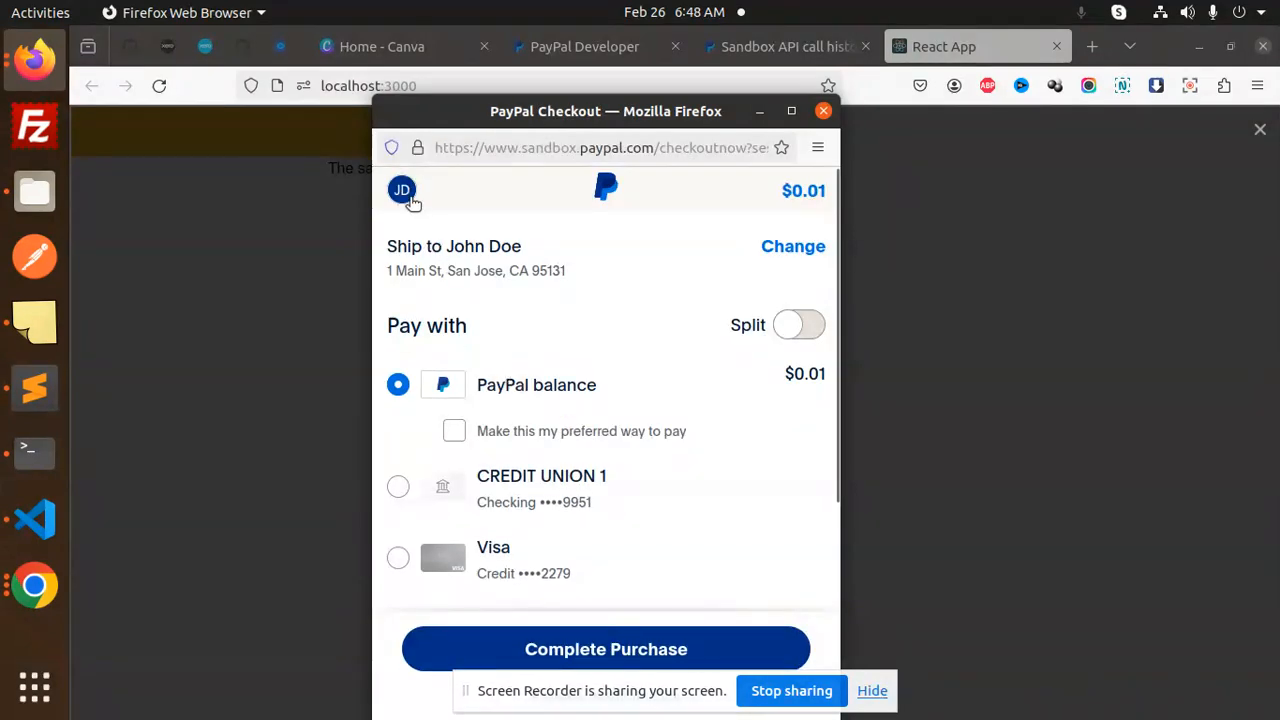
Check the JD buyer account, then choose the Visa card for the $0.01 payment.
click(401, 190)
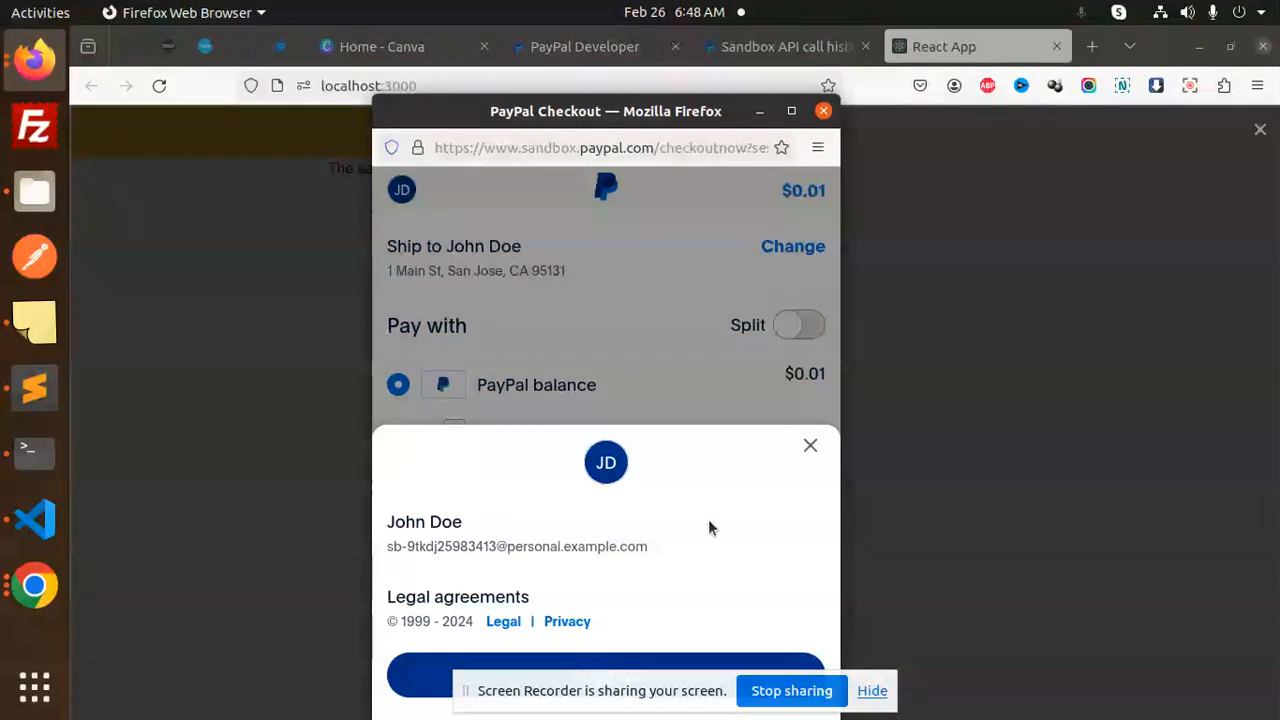
click(810, 445)
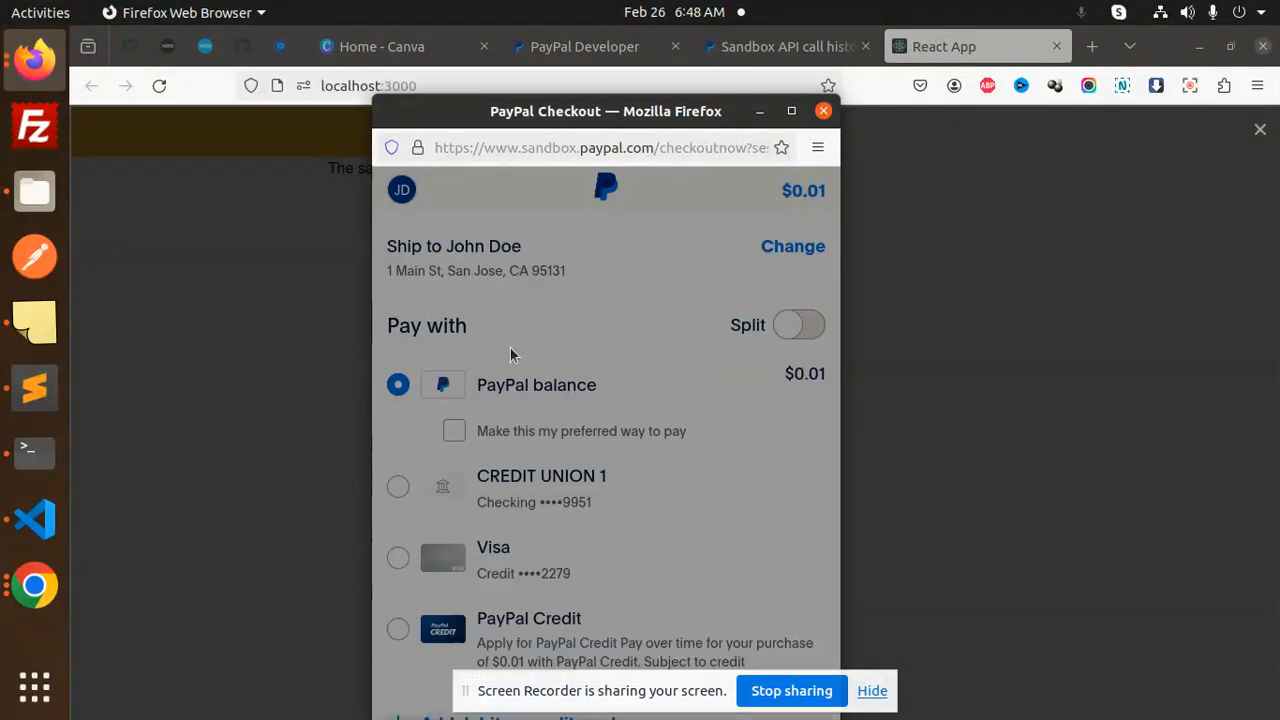
scroll(down, 3)
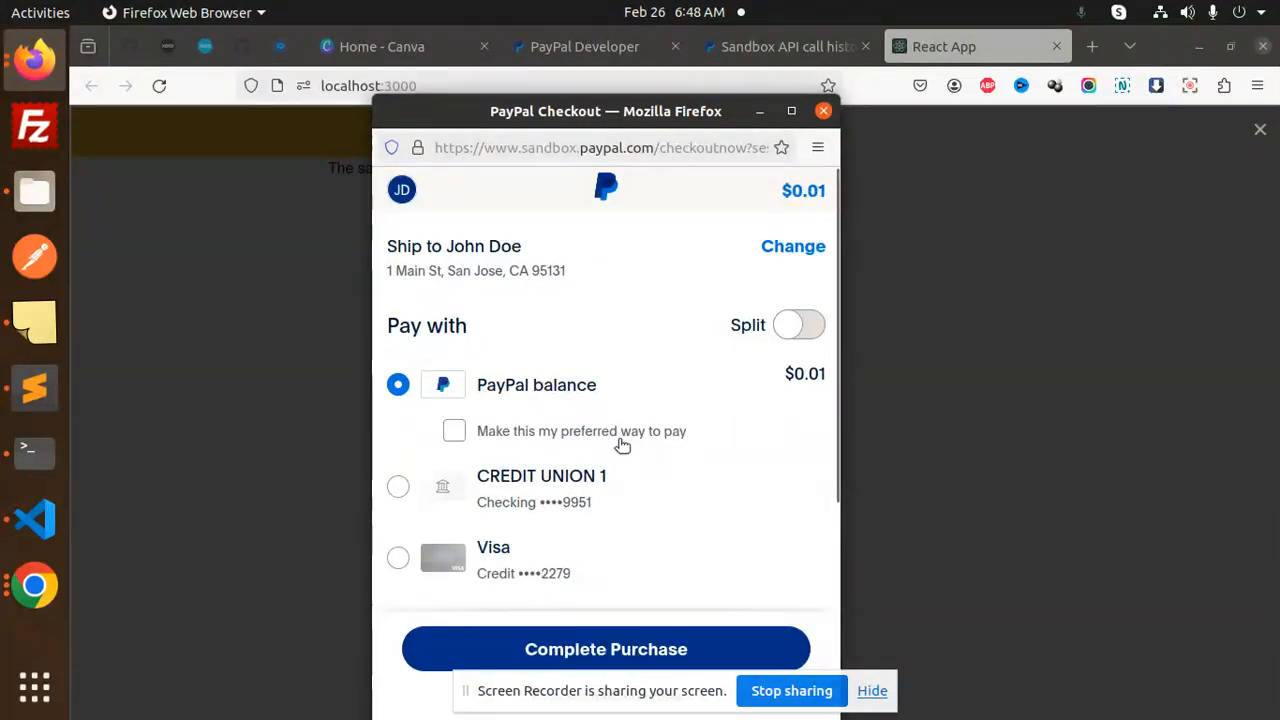
mouse_move(612, 454)
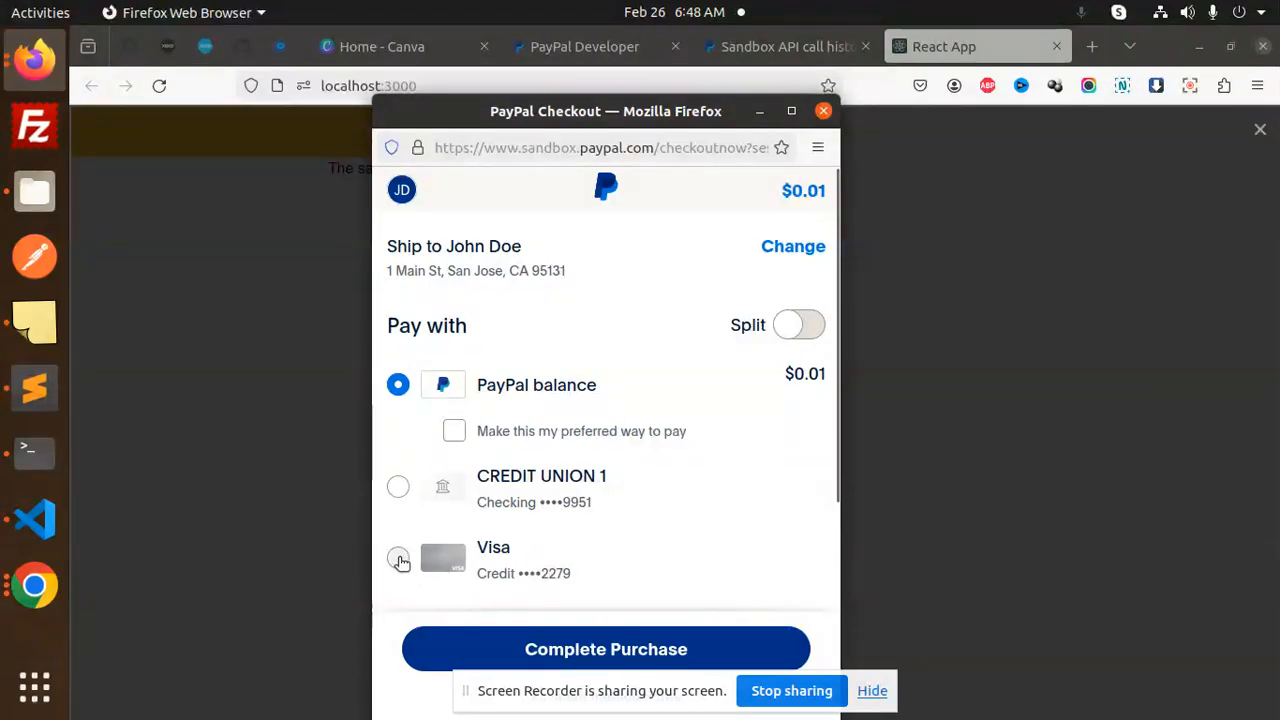
click(606, 649)
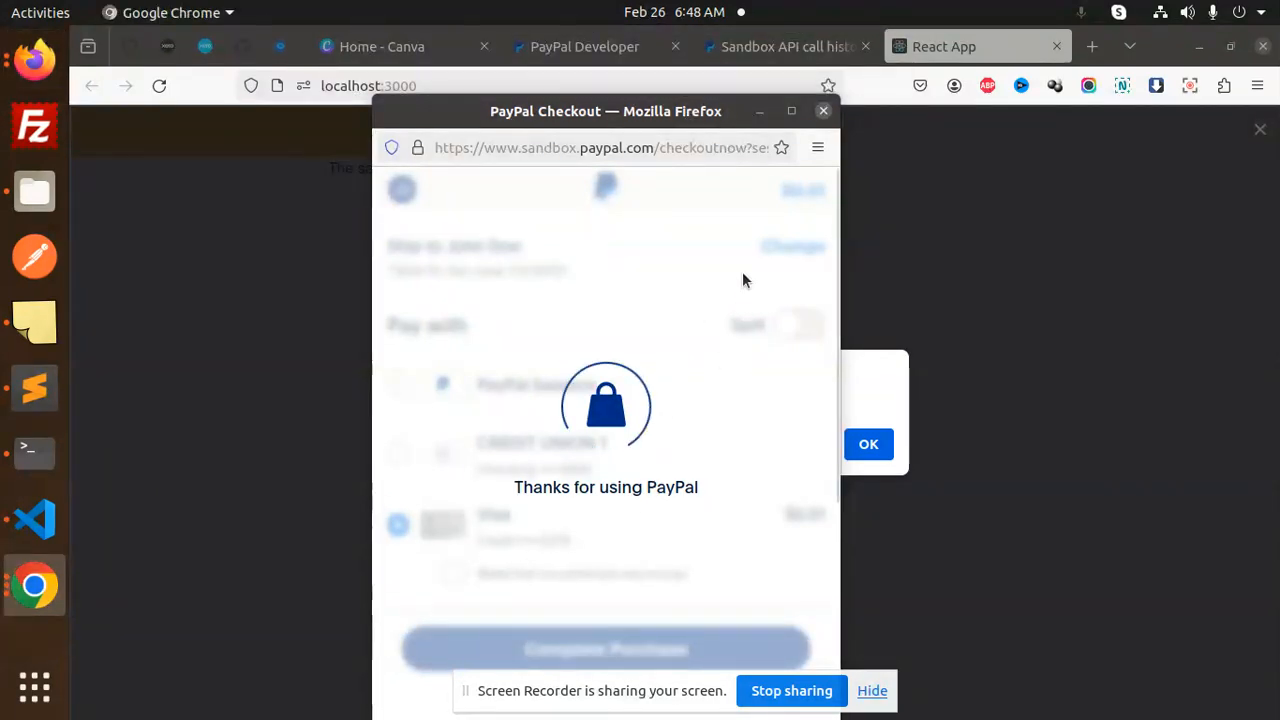
mouse_move(633, 413)
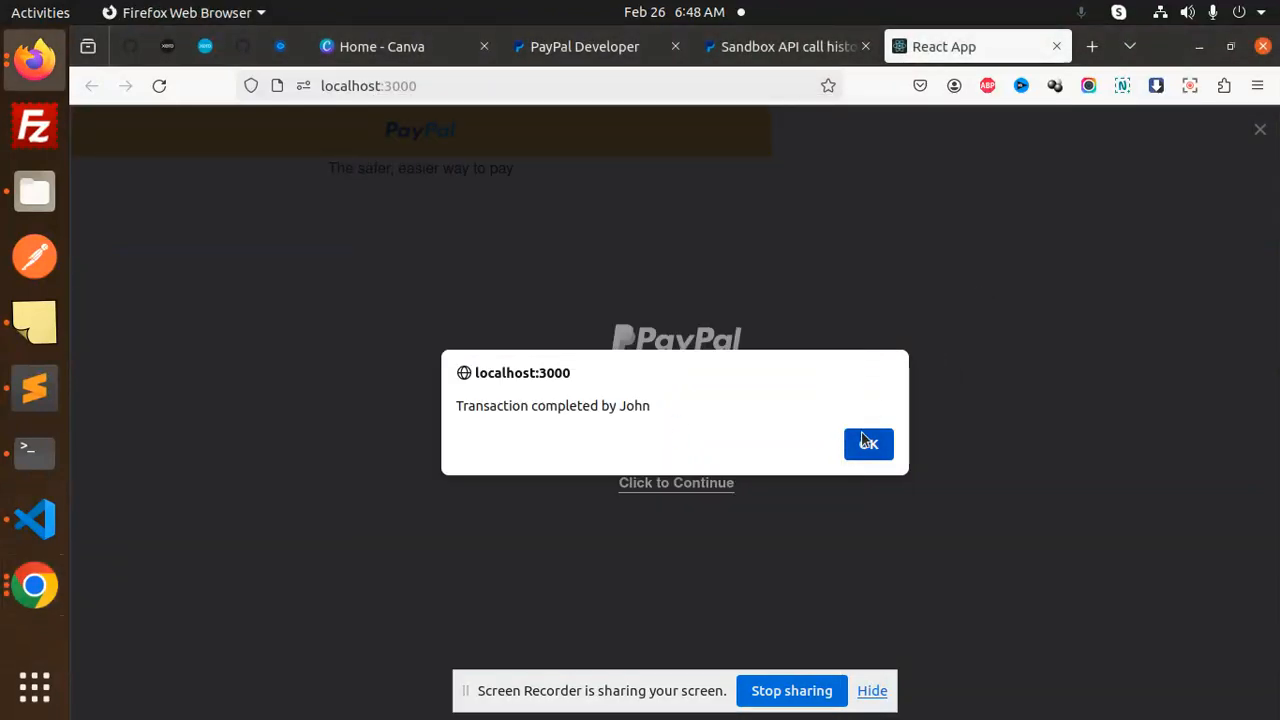
Dismiss the "Transaction completed by John" alert on localhost:3000.
click(867, 443)
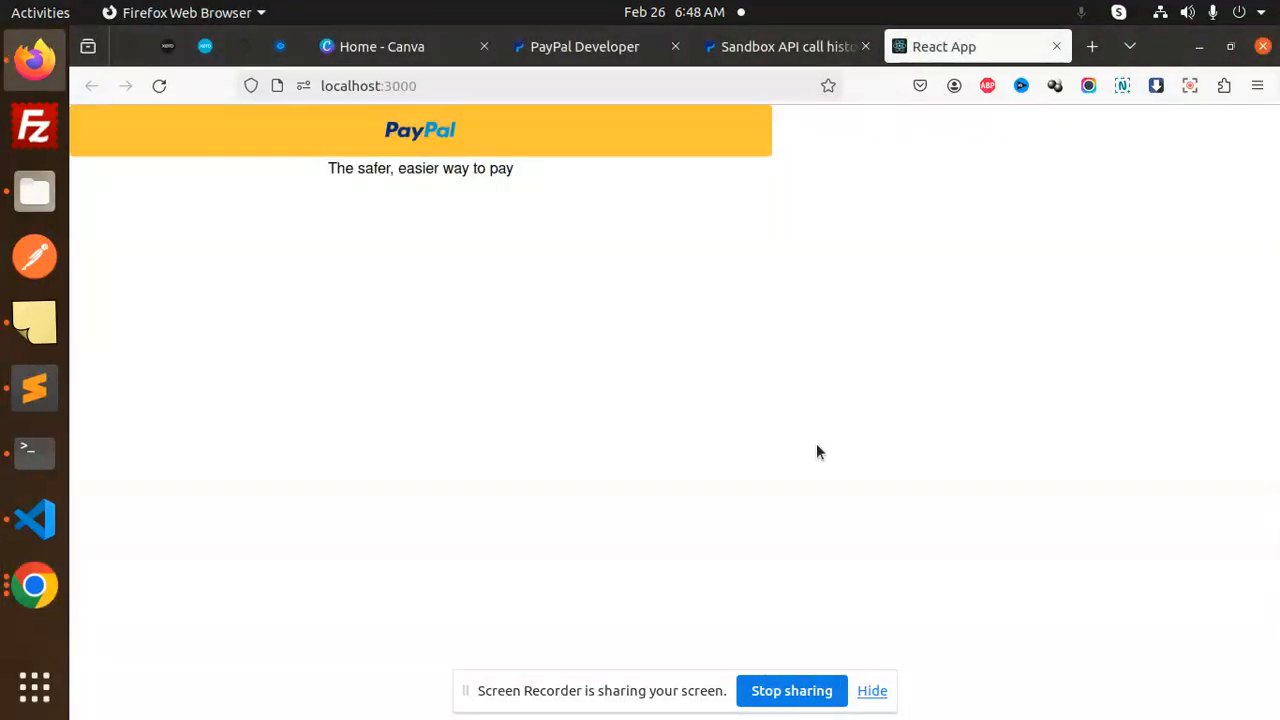
mouse_move(878, 196)
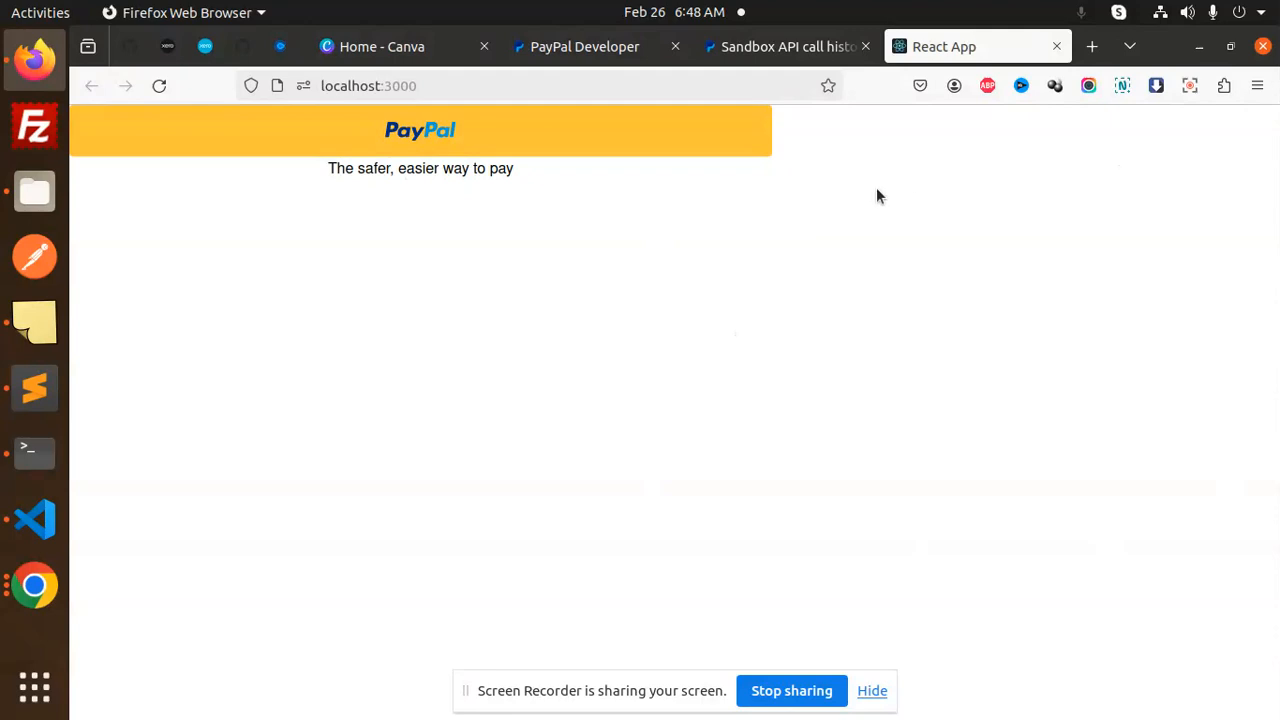
mouse_move(35, 388)
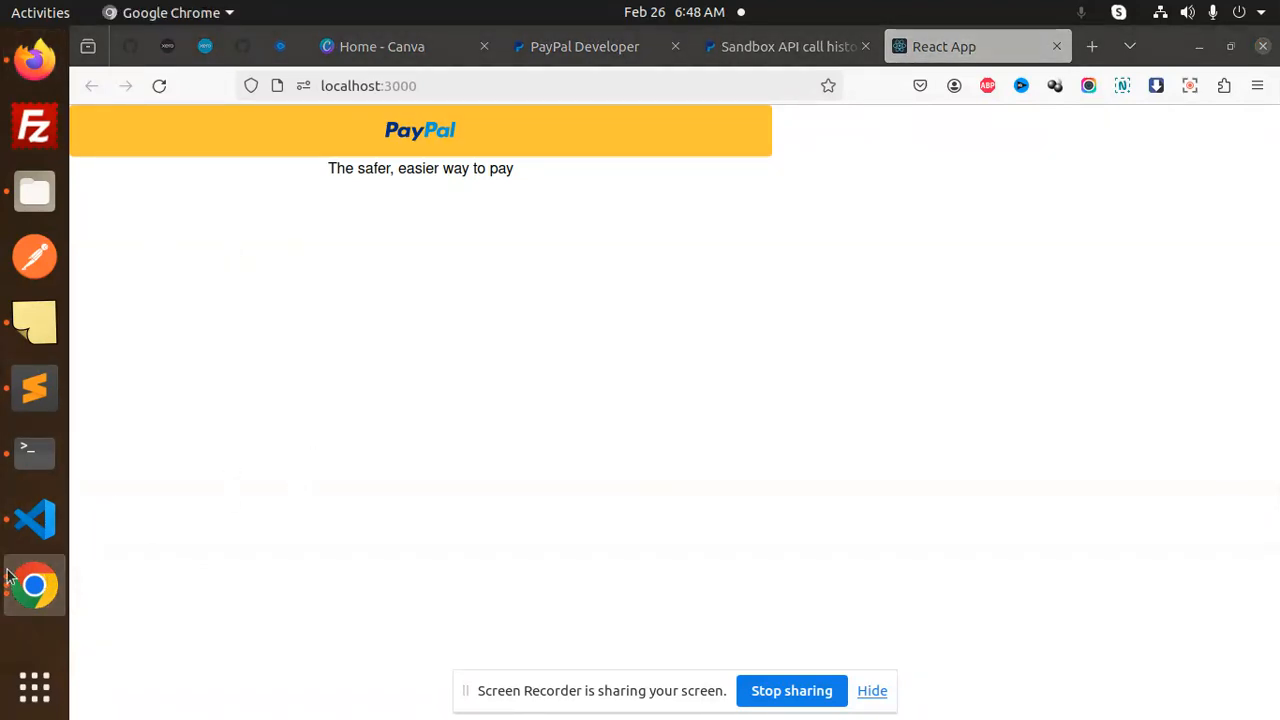
Verify the 5:18 PM $0.01 payment in sandbox activity and on the Home recent activity card.
click(34, 585)
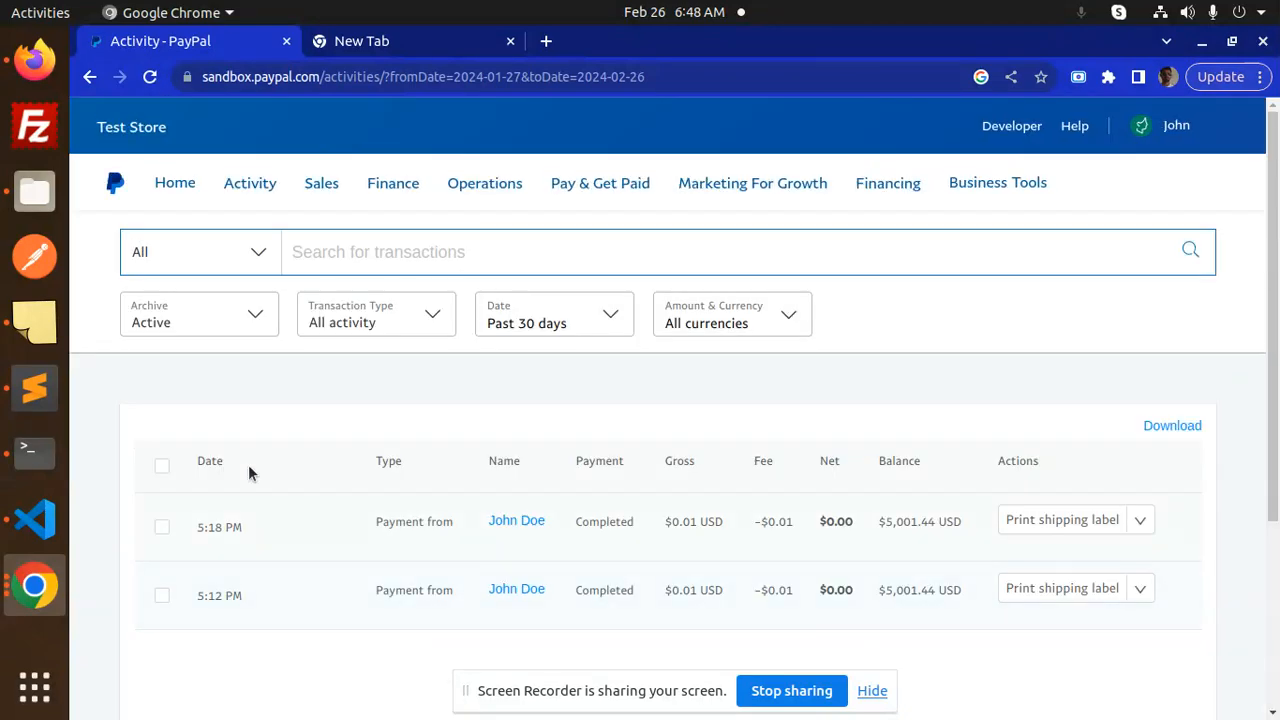
double_click(219, 527)
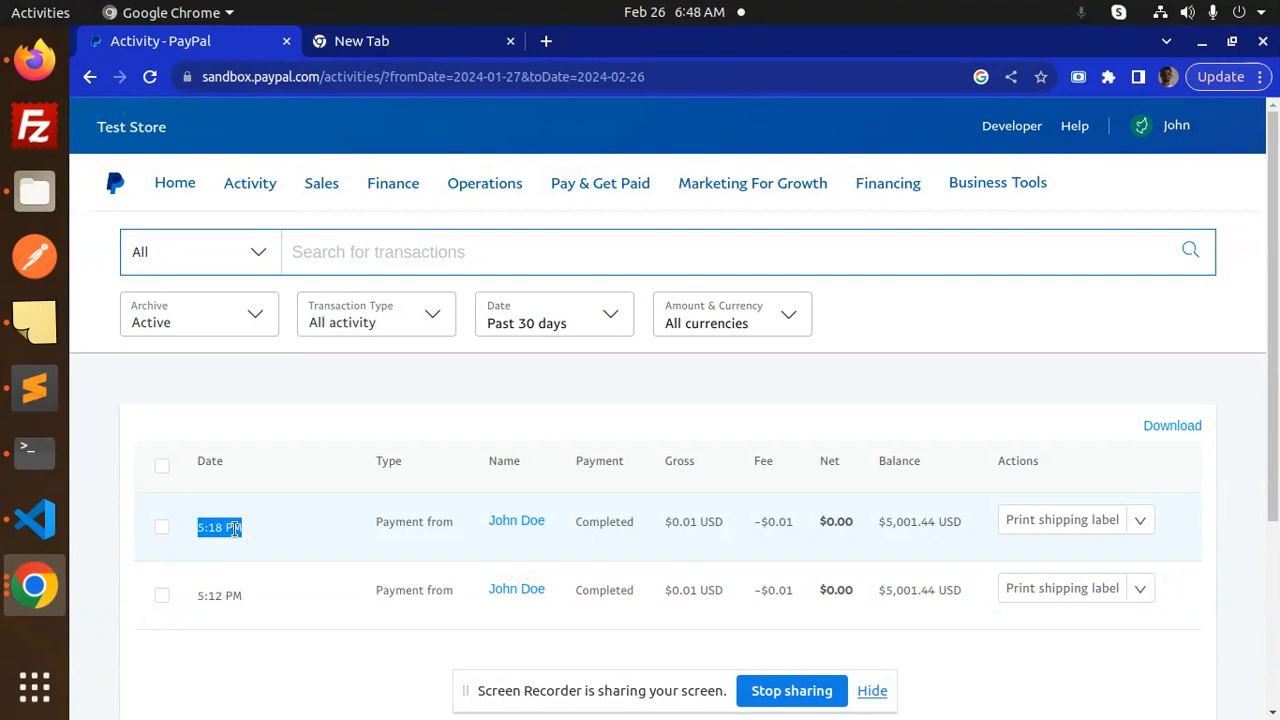
mouse_move(516, 521)
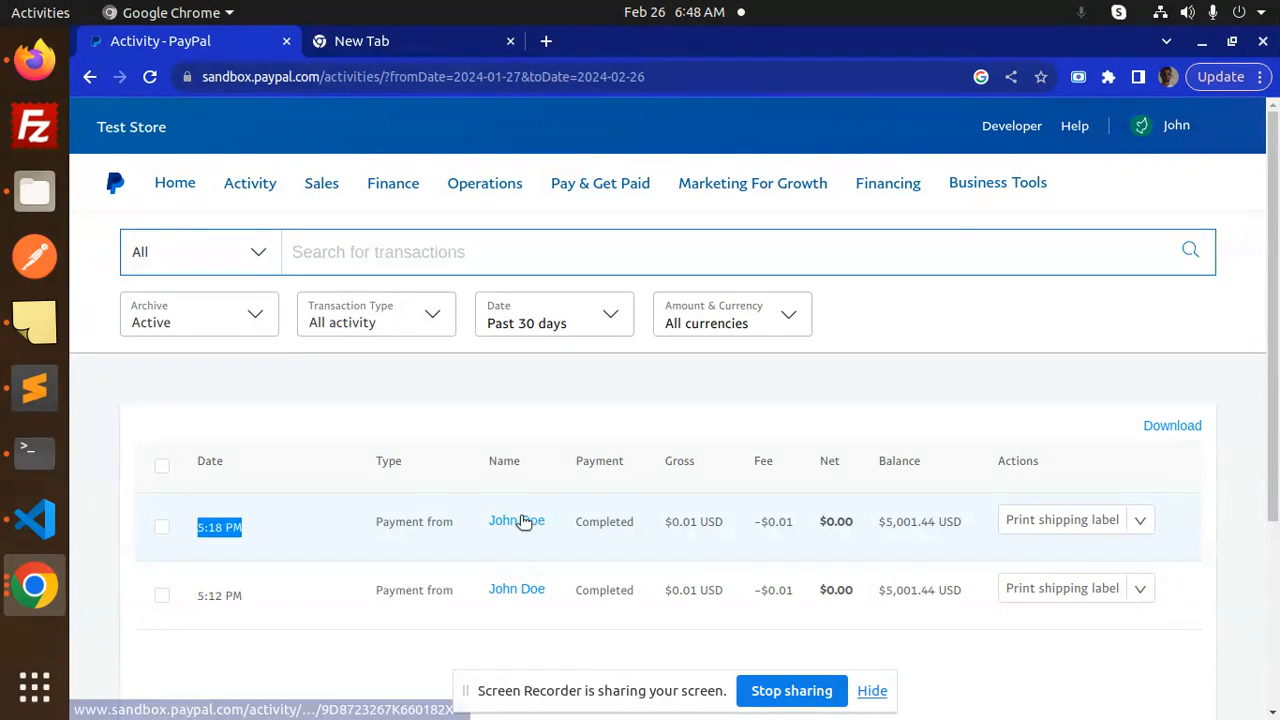
mouse_move(280, 210)
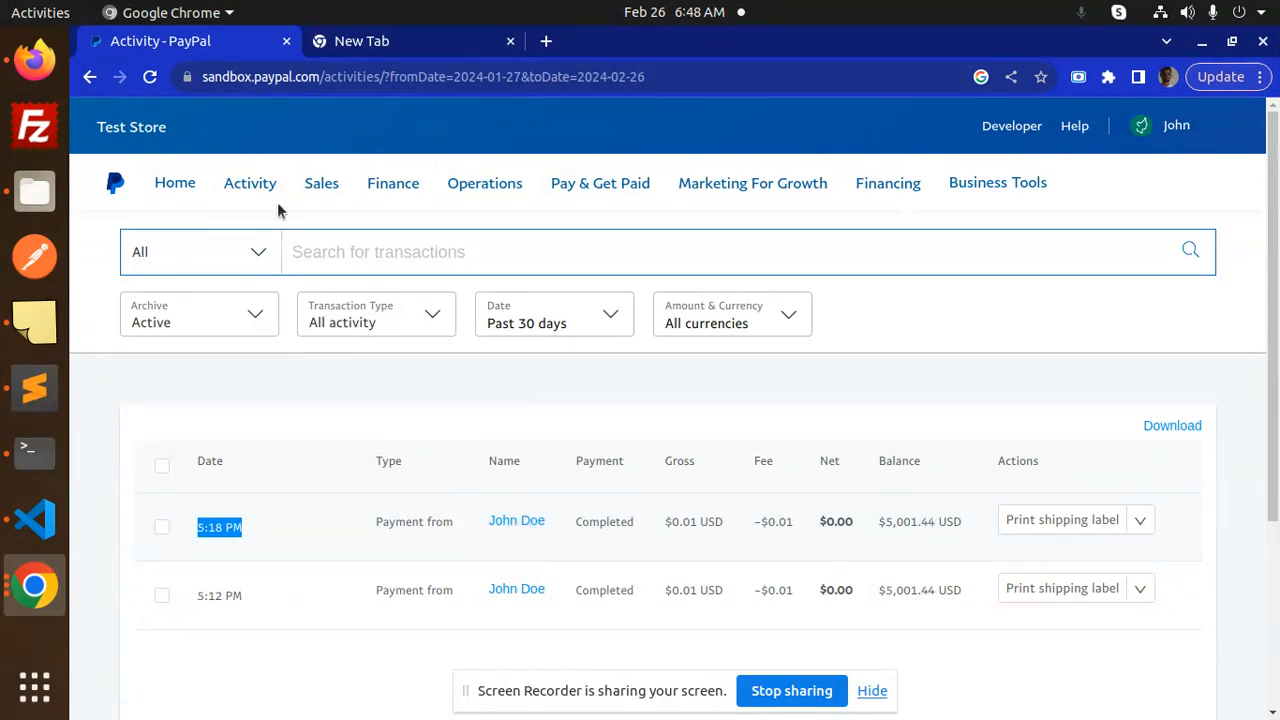
click(250, 183)
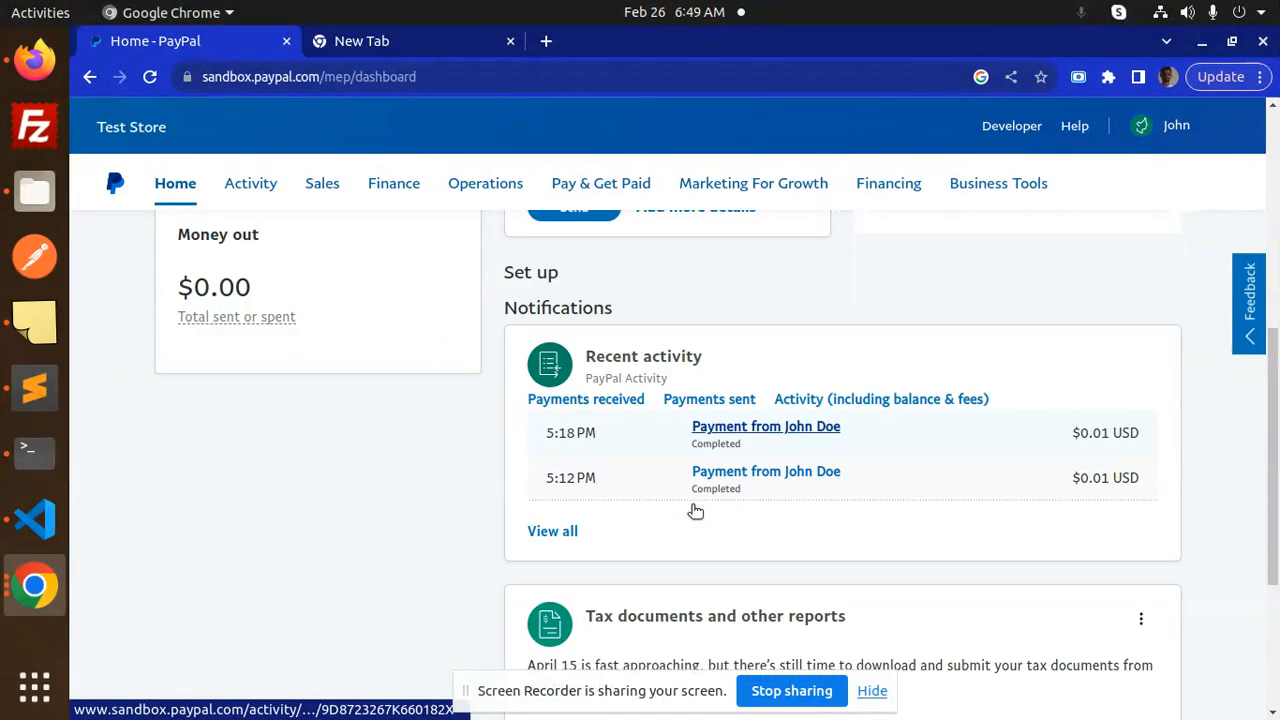
scroll(down, 3)
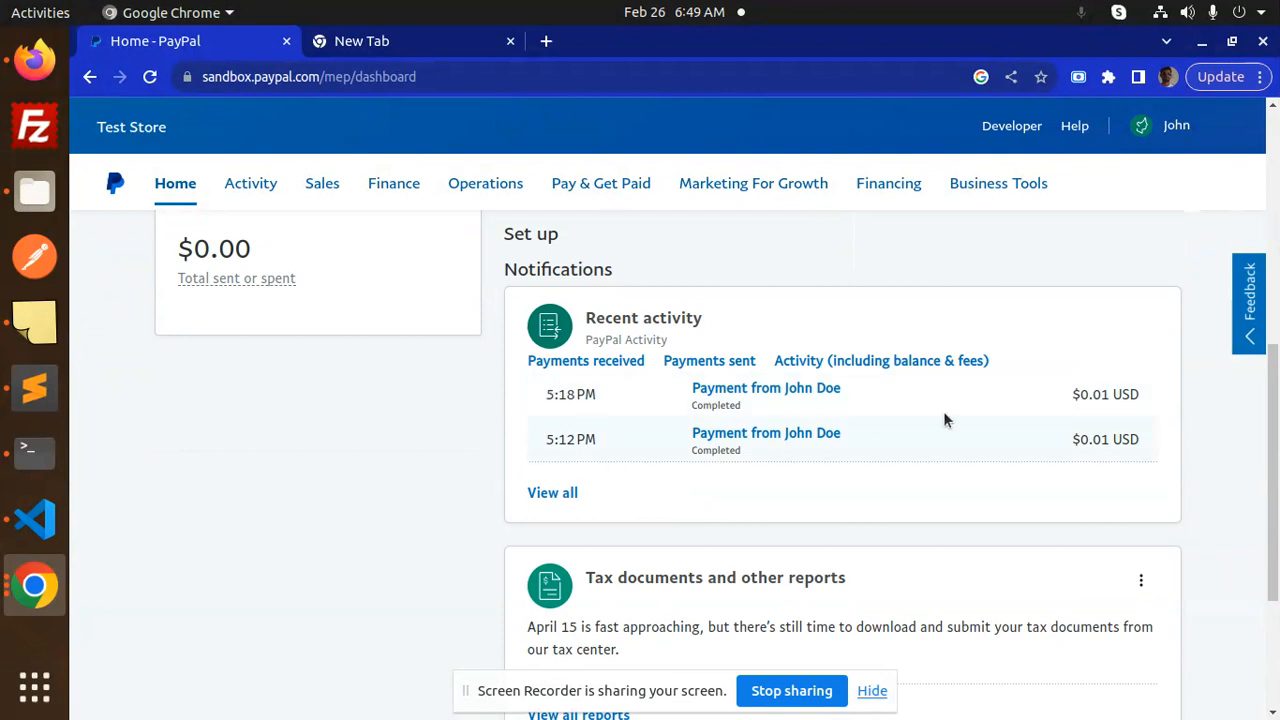
mouse_move(1063, 426)
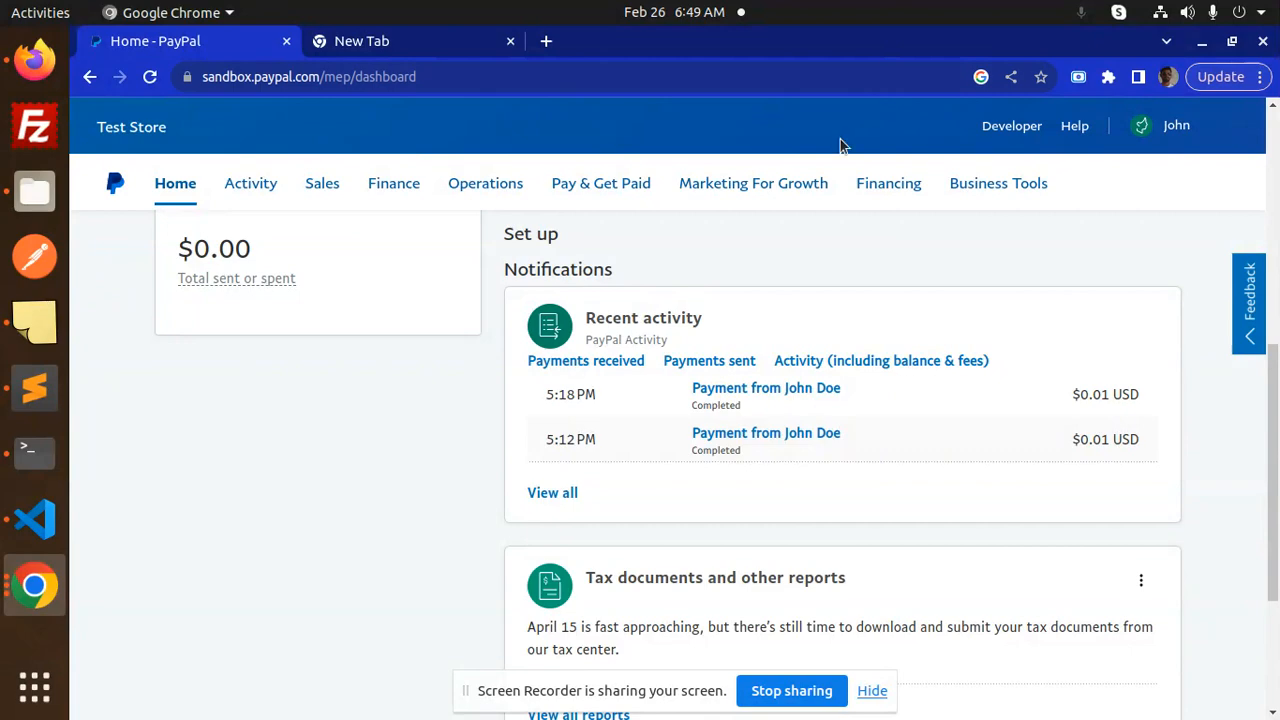
click(34, 518)
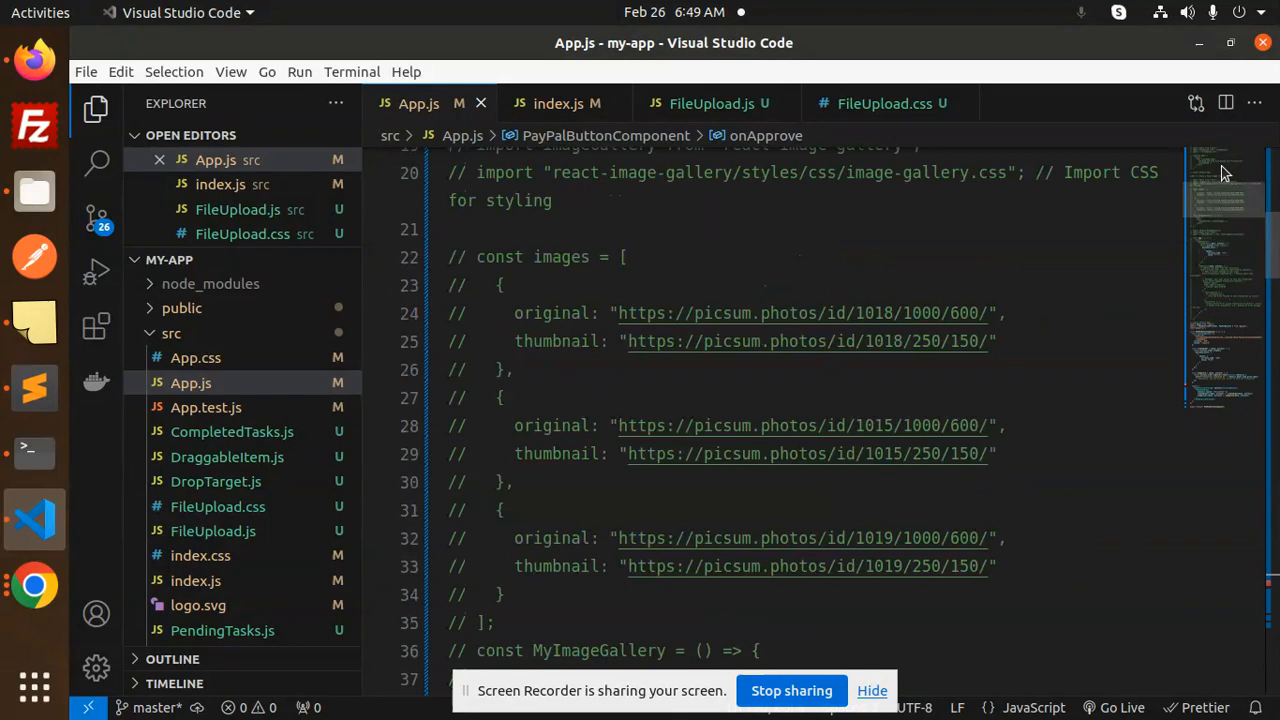
scroll(down, 3)
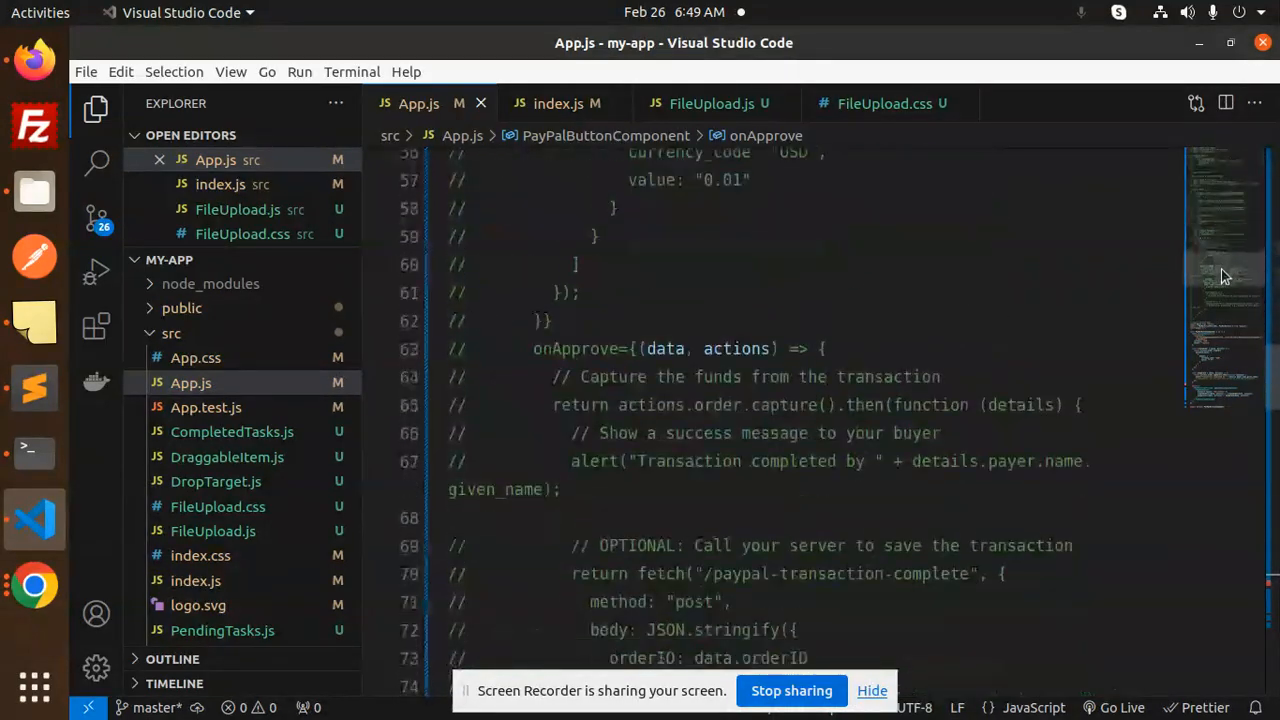
scroll(down, 3)
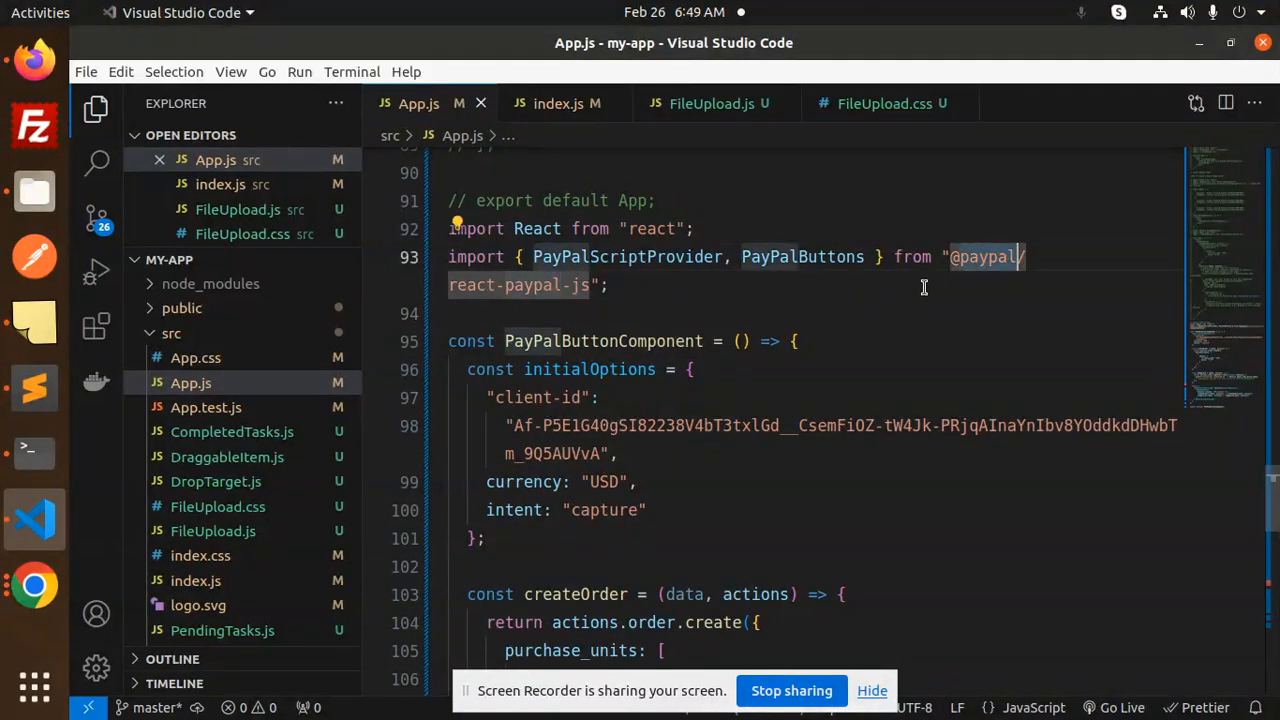
double_click(625, 257)
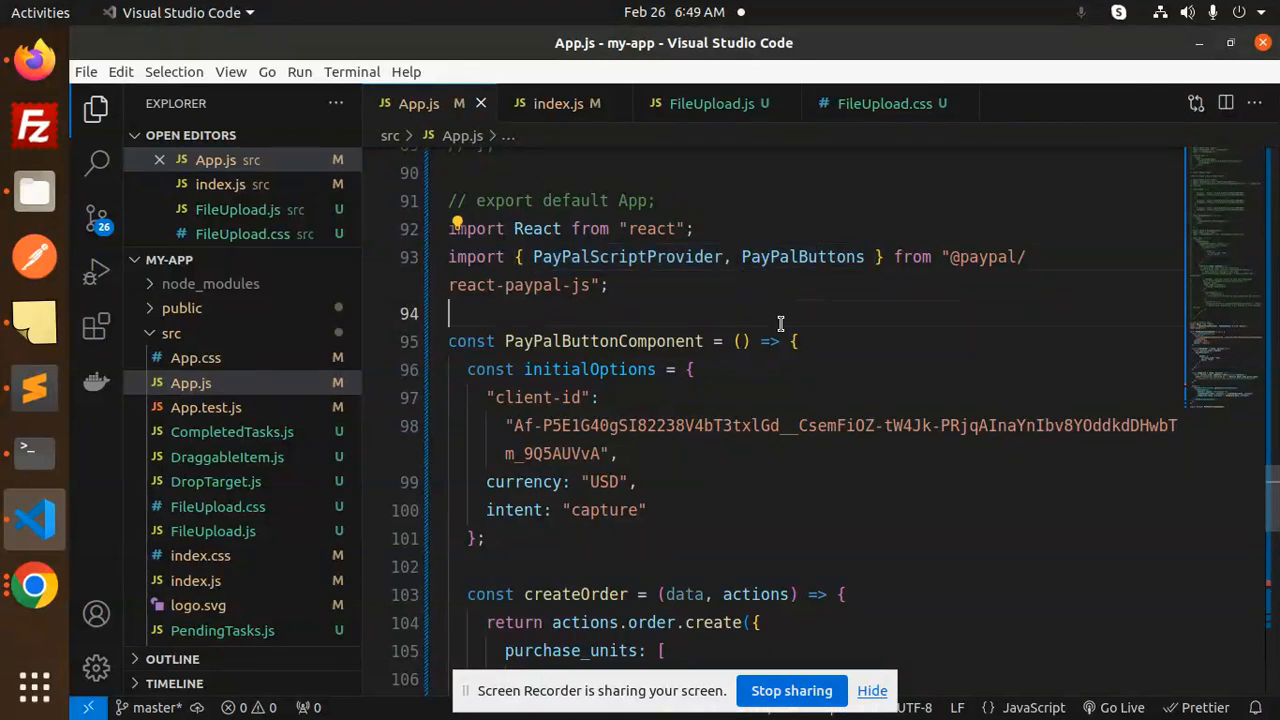
double_click(524, 481)
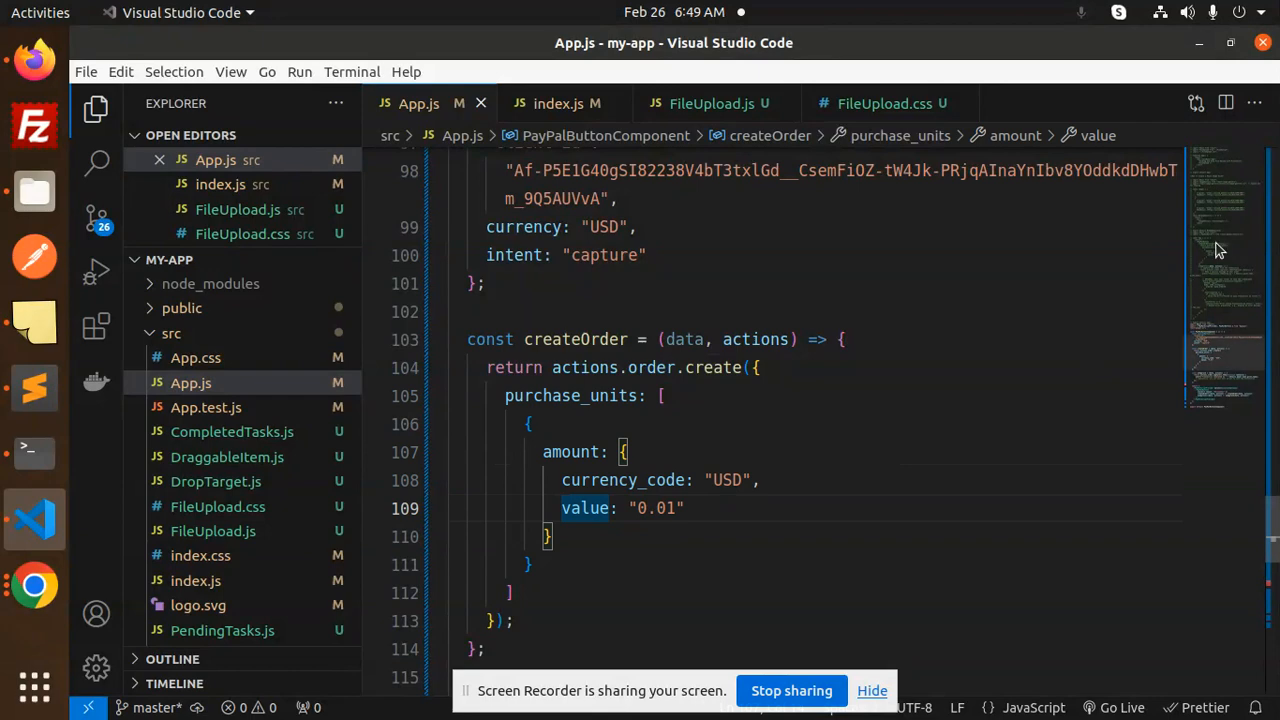
scroll(down, 3)
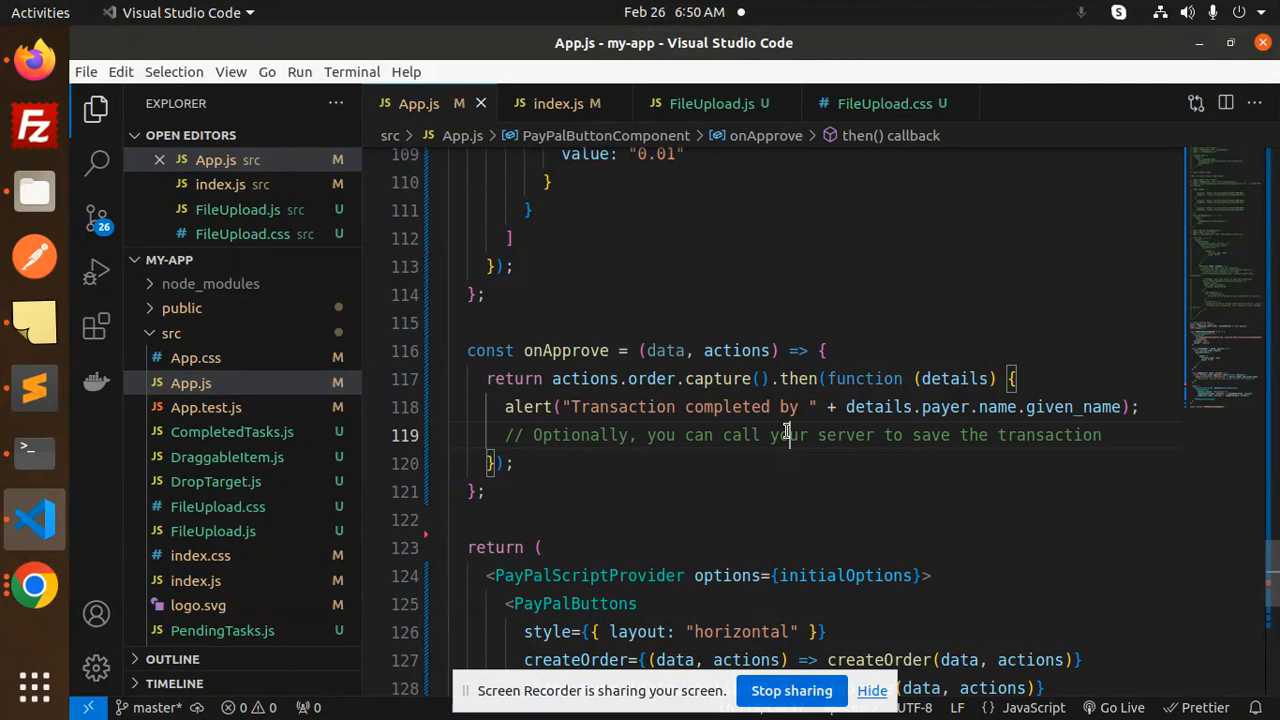
double_click(845, 434)
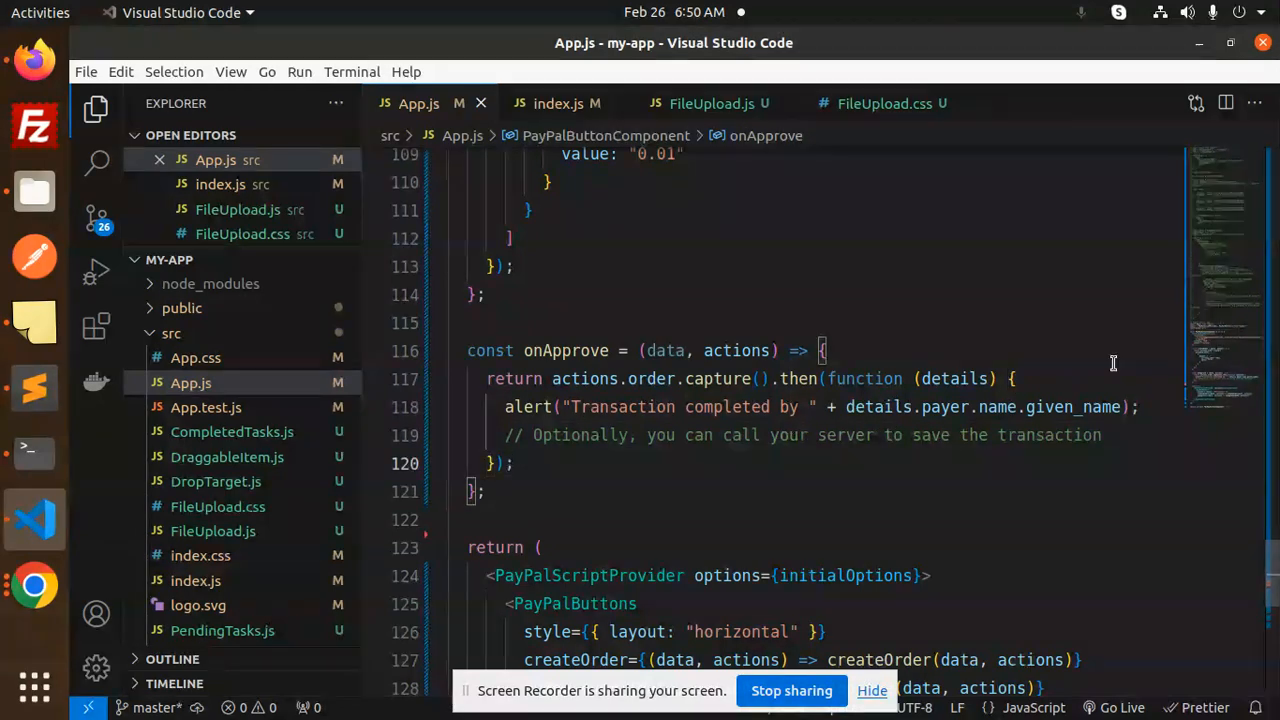
scroll(down, 3)
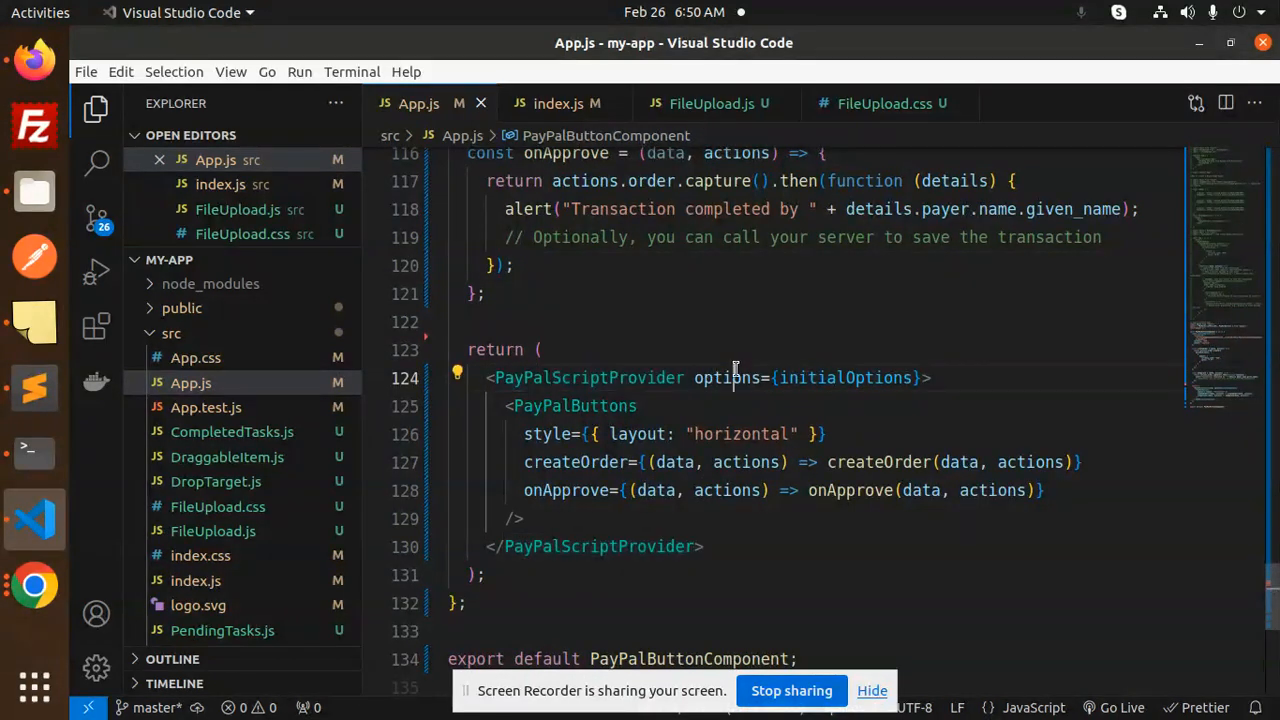
double_click(845, 377)
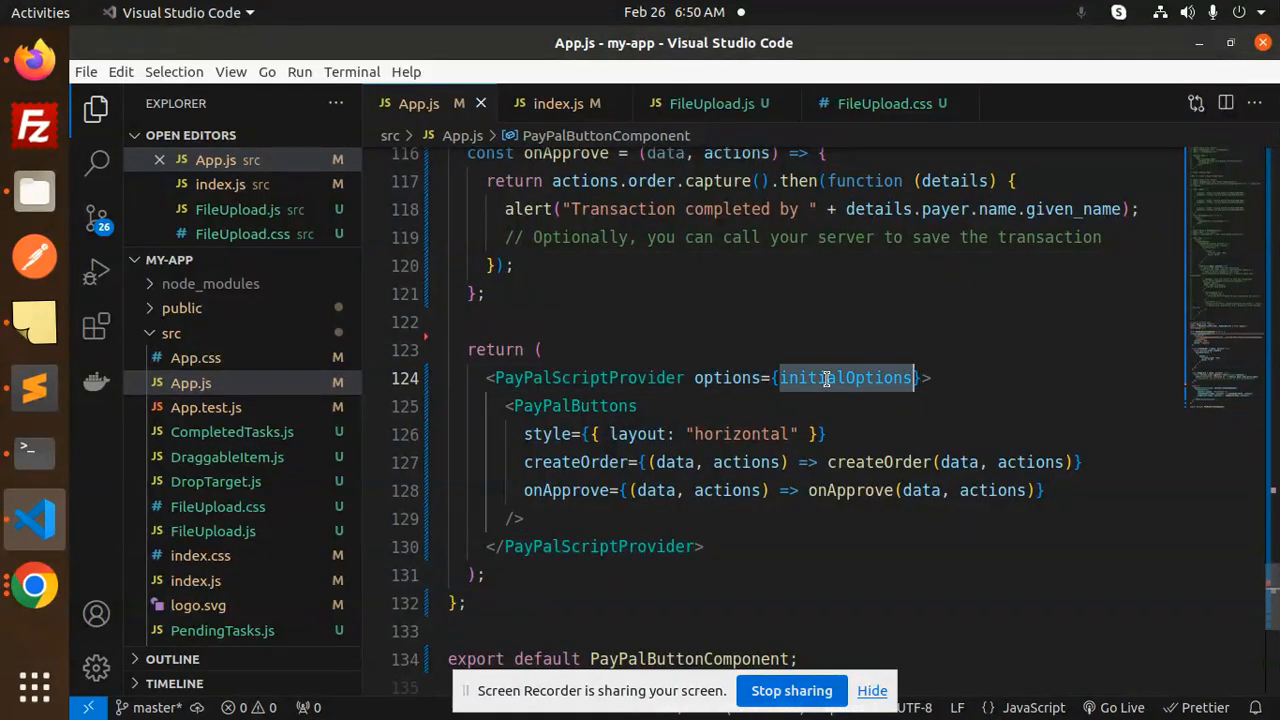
double_click(573, 405)
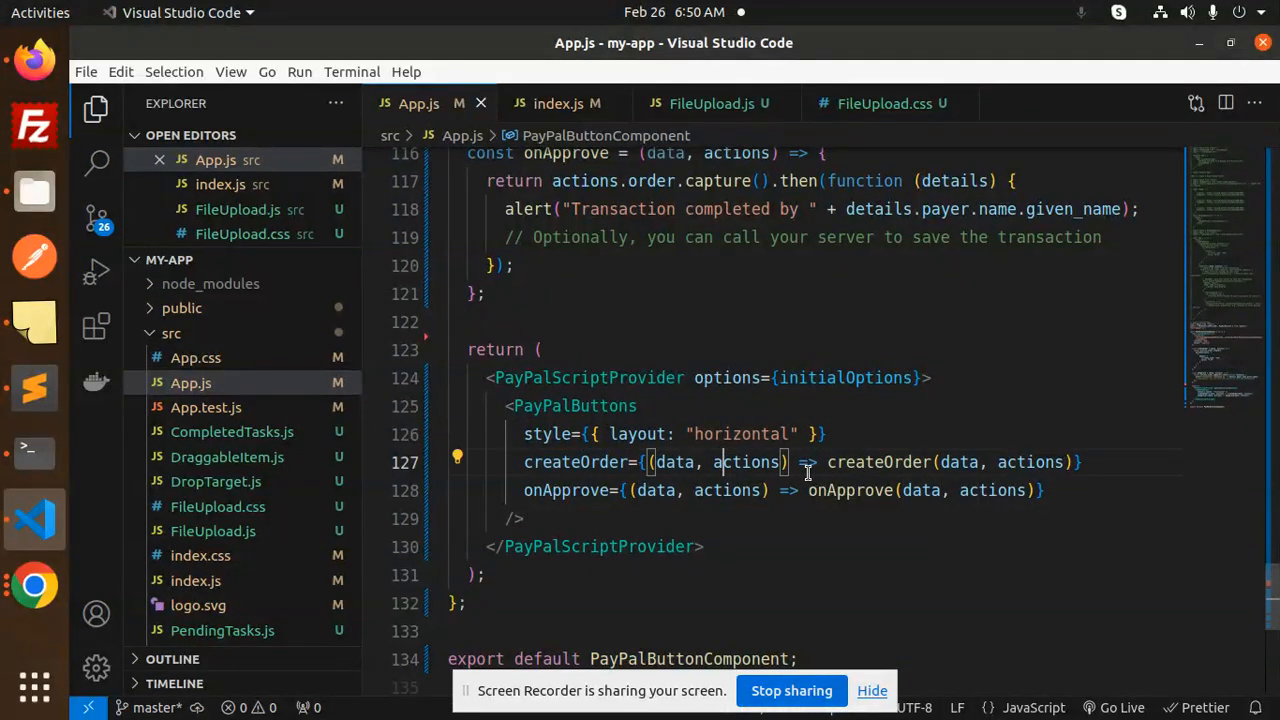
mouse_move(850, 490)
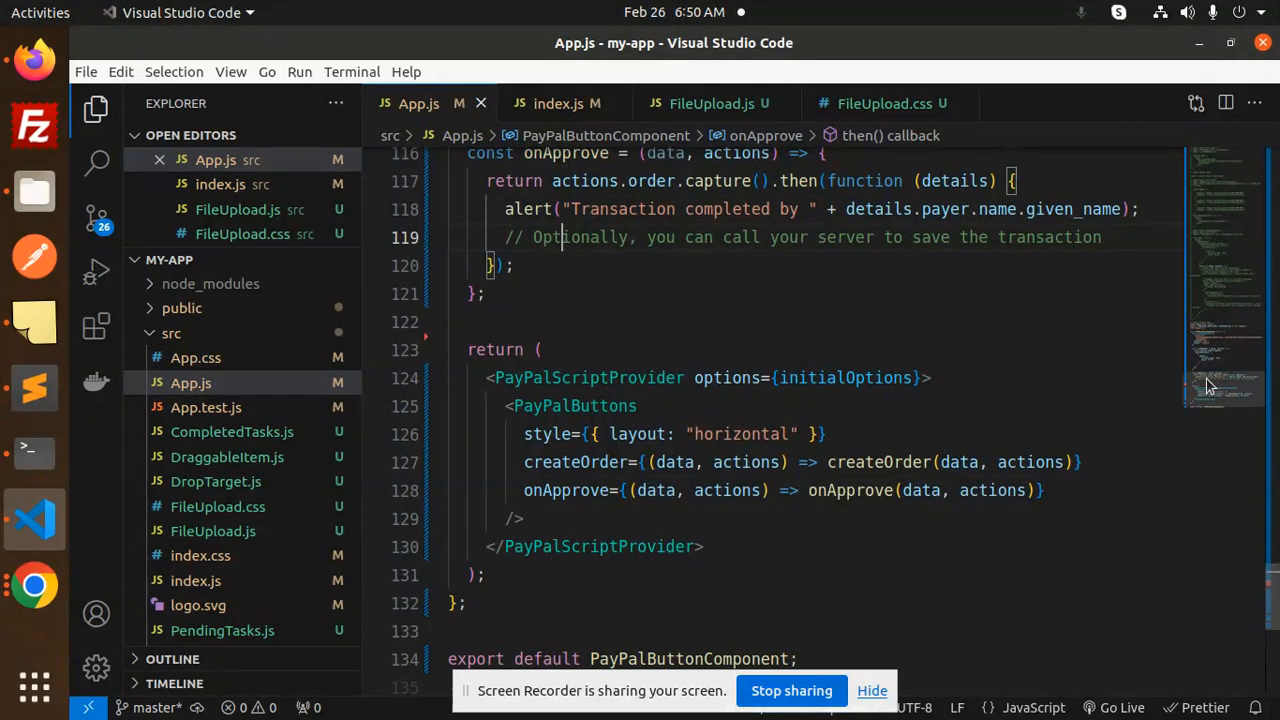
double_click(689, 531)
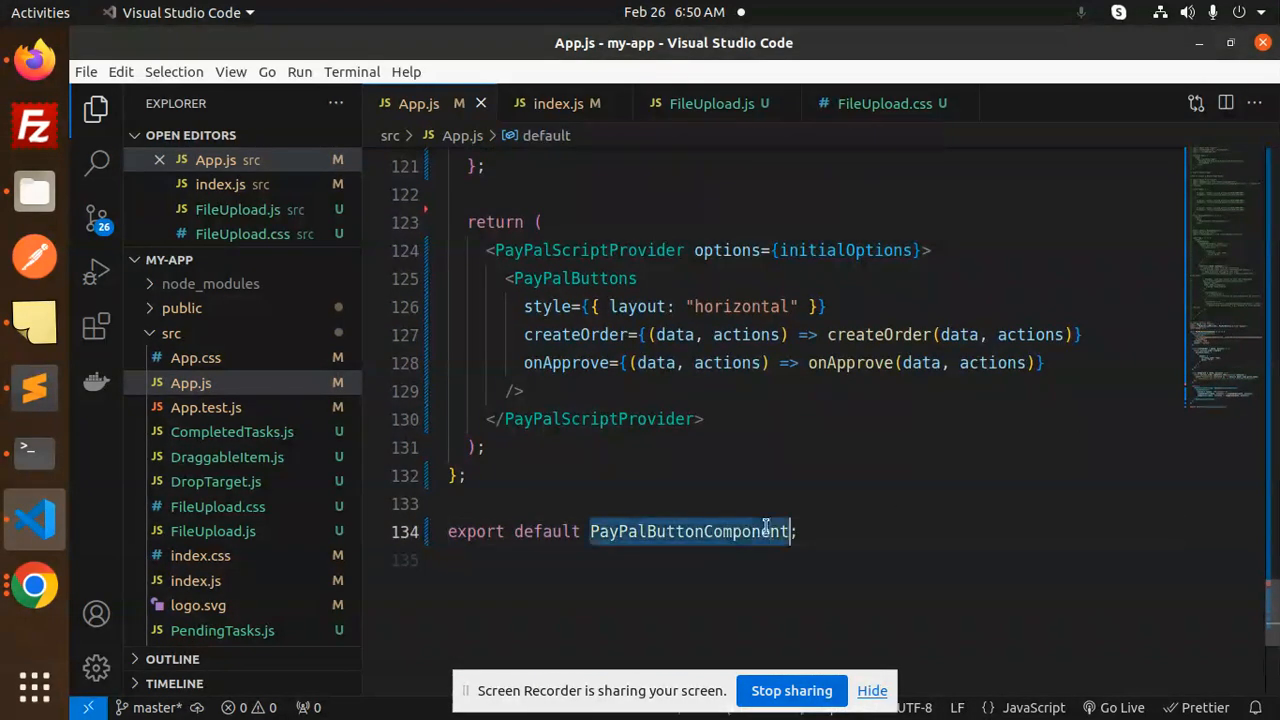